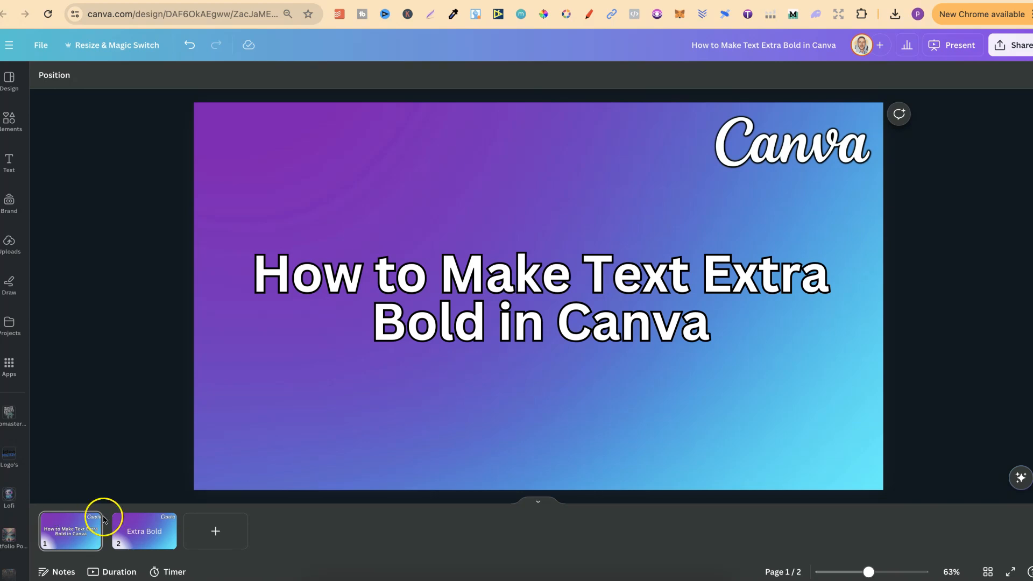
Open slide 2 with the plain 'Extra Bold' text on the gradient.
{"action": "left_click", "coordinate": [143, 531]}
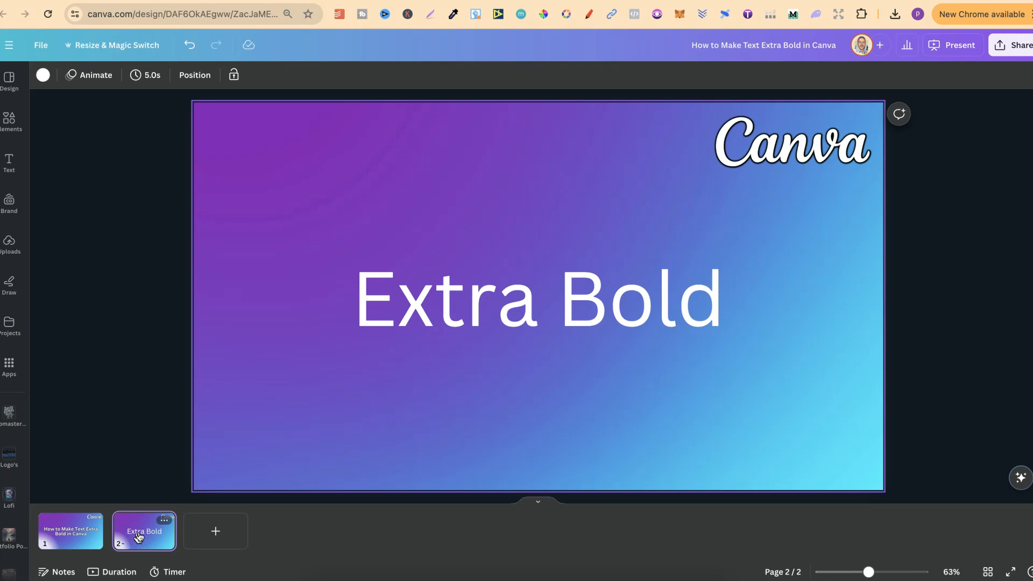
Select the 'Extra Bold' text box and toggle Bold on it.
{"action": "left_click", "coordinate": [506, 308]}
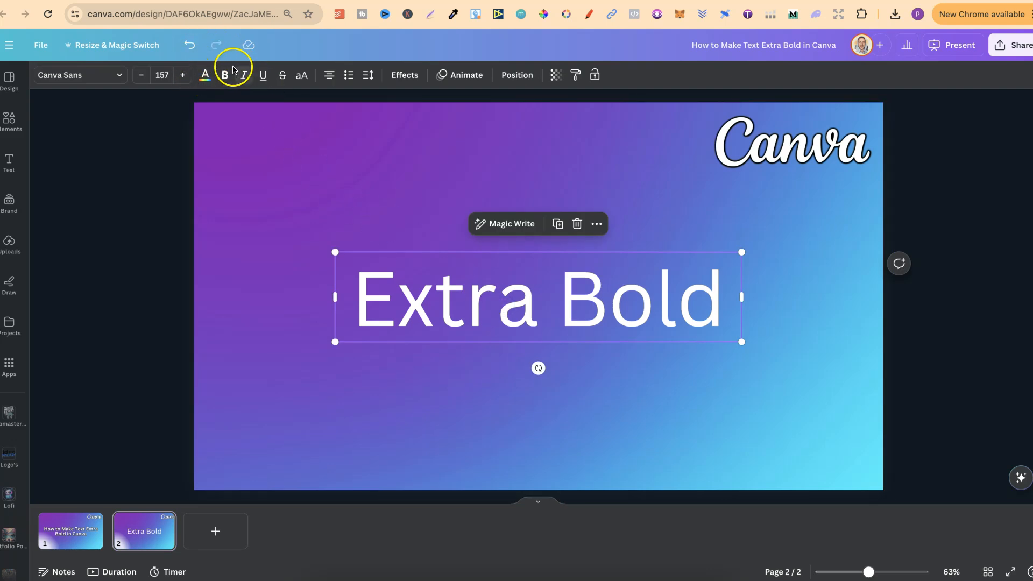
{"action": "left_click", "coordinate": [225, 75]}
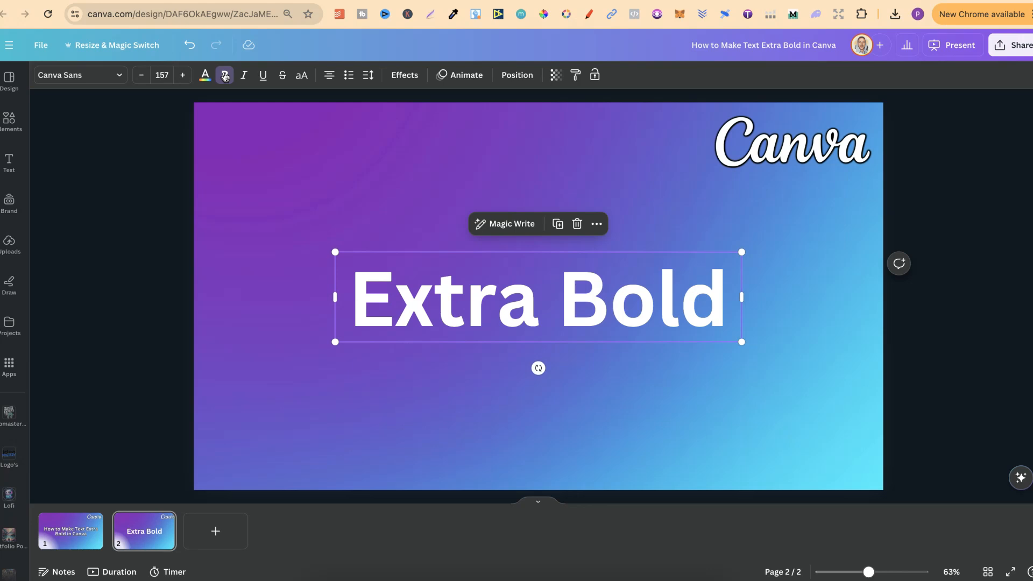
{"action": "left_click", "coordinate": [225, 75]}
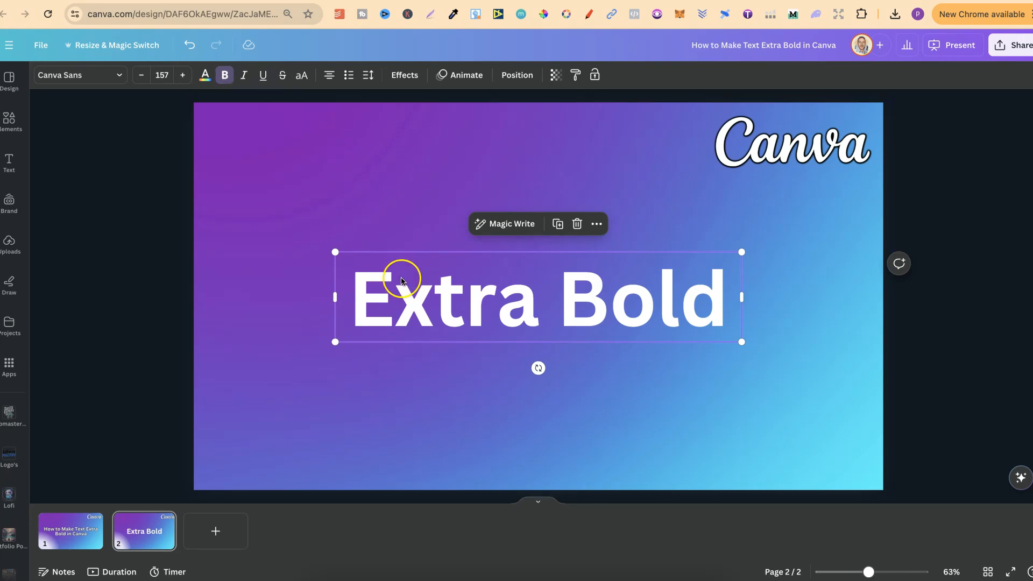
{"action": "mouse_move", "coordinate": [397, 79]}
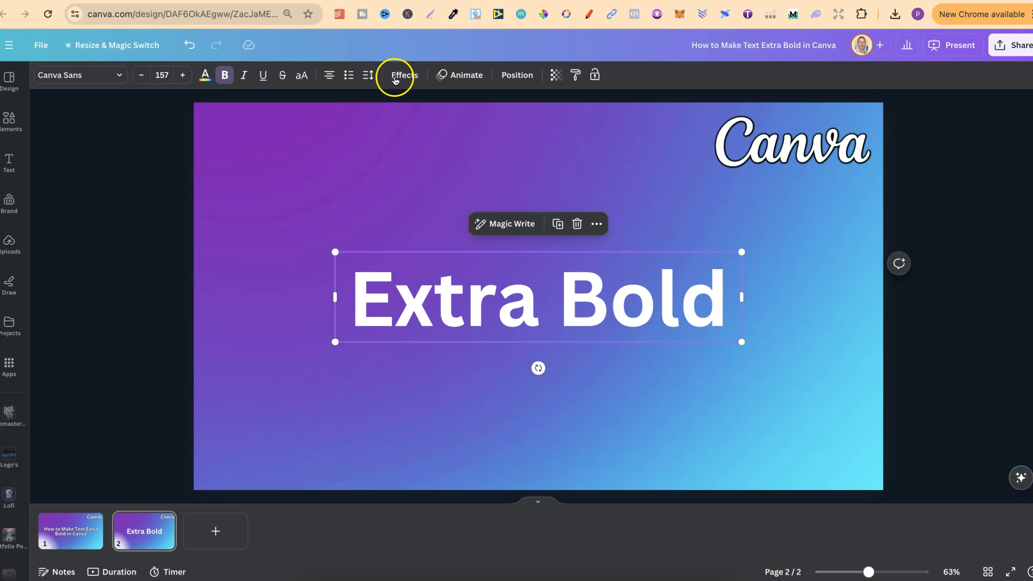
Apply the Outline effect to 'Extra Bold' and set its colour to white.
{"action": "left_click", "coordinate": [404, 75]}
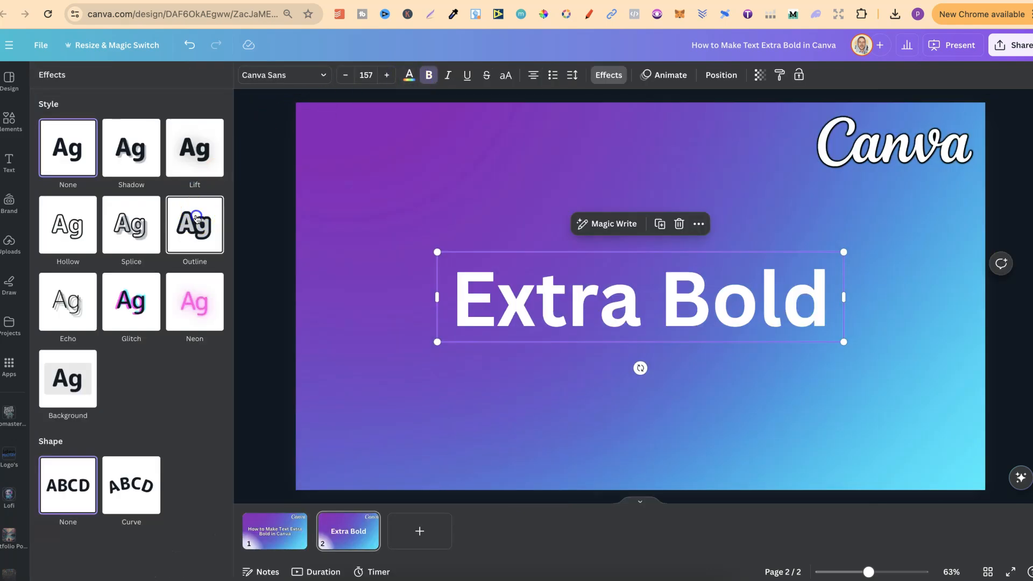
{"action": "left_click", "coordinate": [194, 224]}
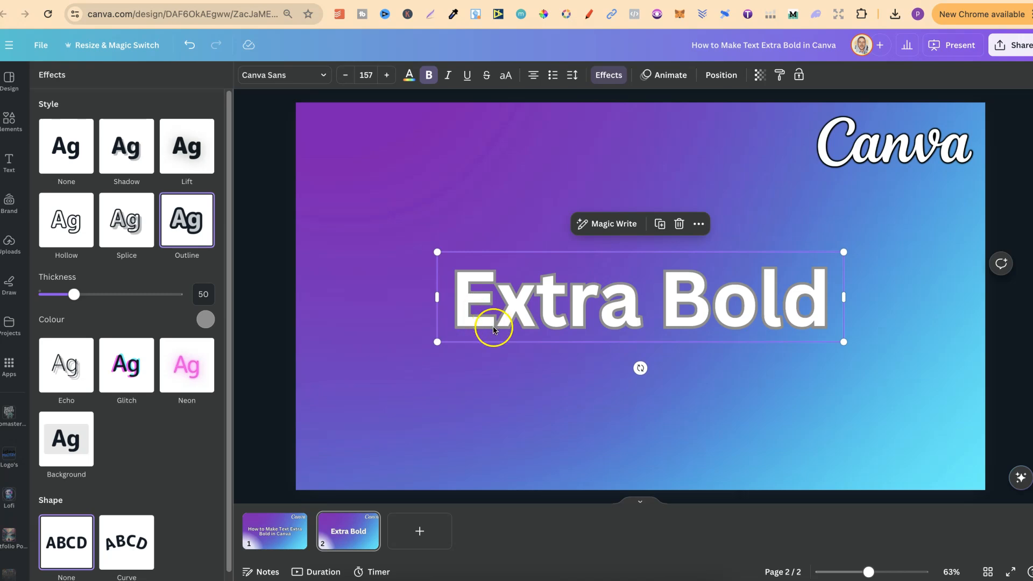
{"action": "mouse_move", "coordinate": [494, 283]}
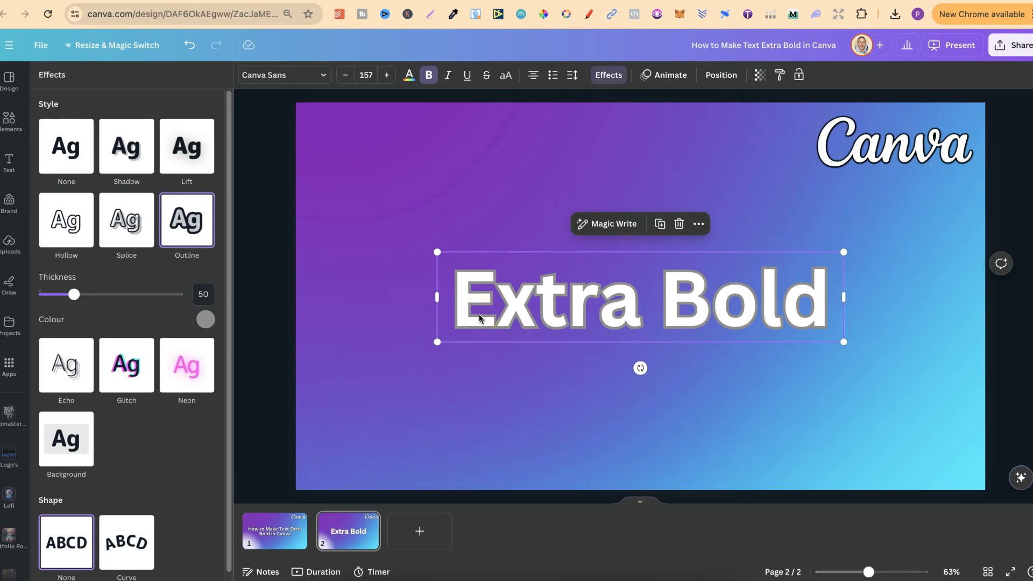
{"action": "left_click", "coordinate": [205, 320]}
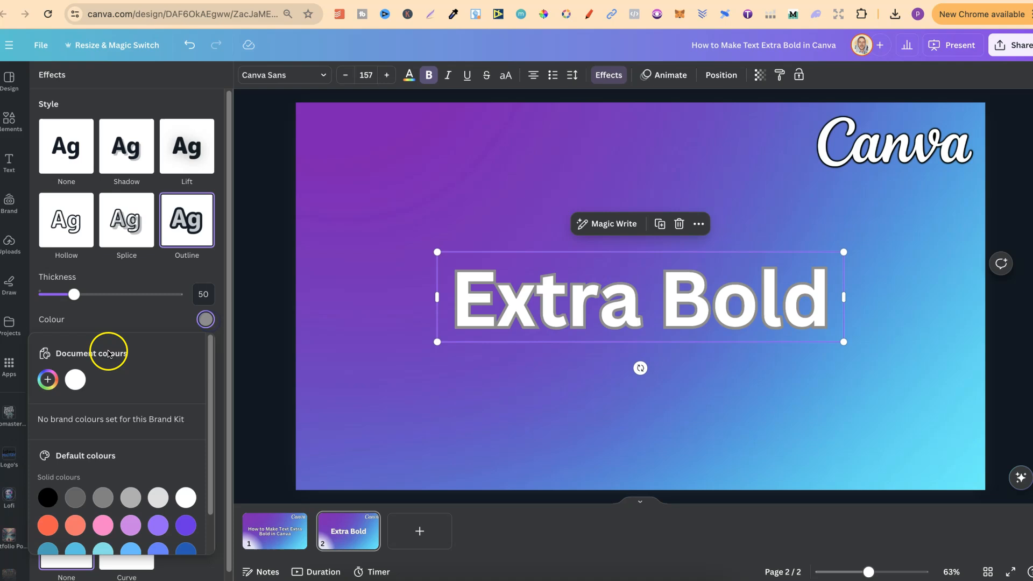
{"action": "left_click", "coordinate": [75, 379]}
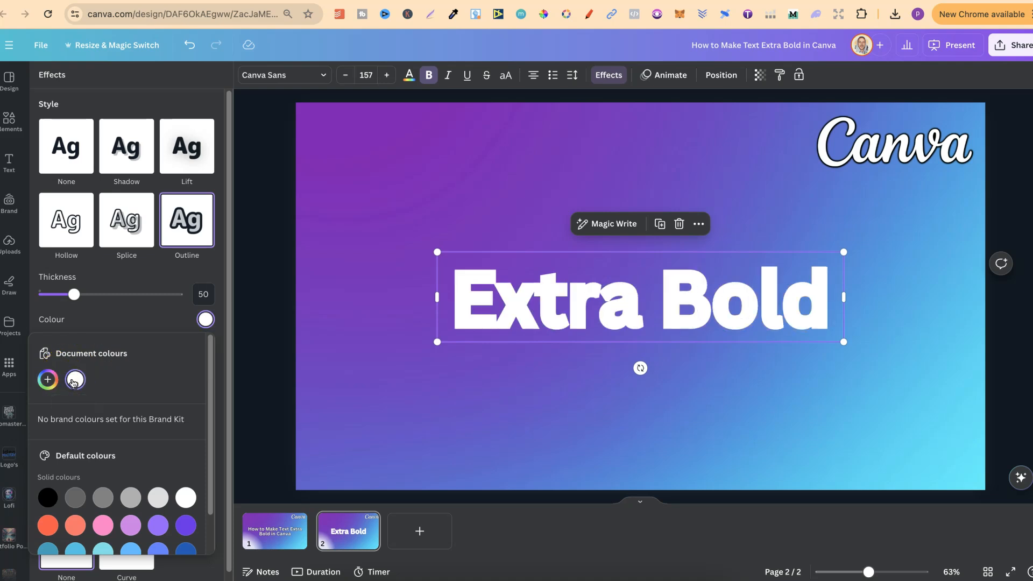
Try thicker outline widths, then revert to the default grey outline at thickness 50.
{"action": "left_click_drag", "start_coordinate": [73, 294], "coordinate": [99, 294]}
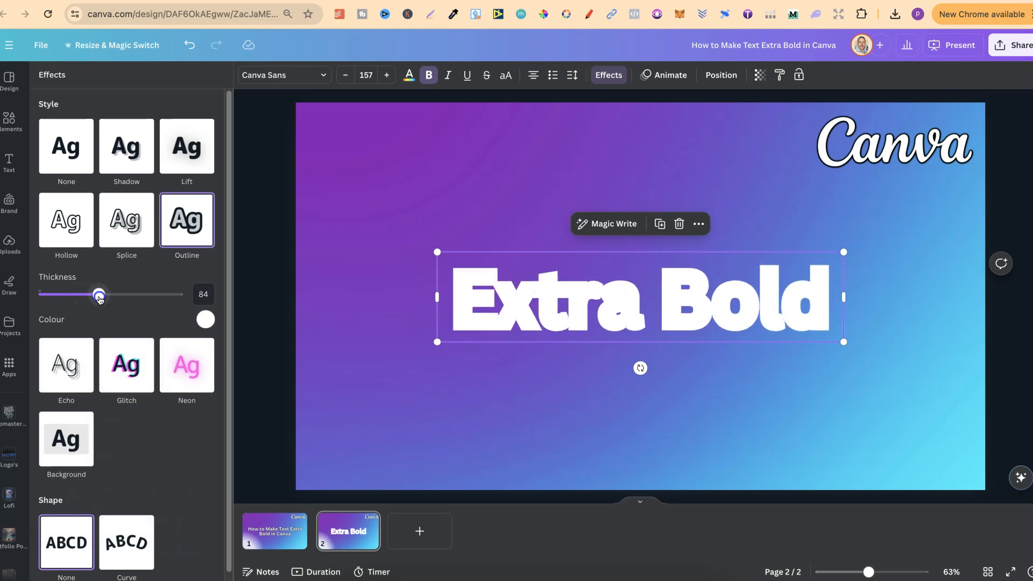
{"action": "left_click_drag", "start_coordinate": [99, 294], "coordinate": [92, 294]}
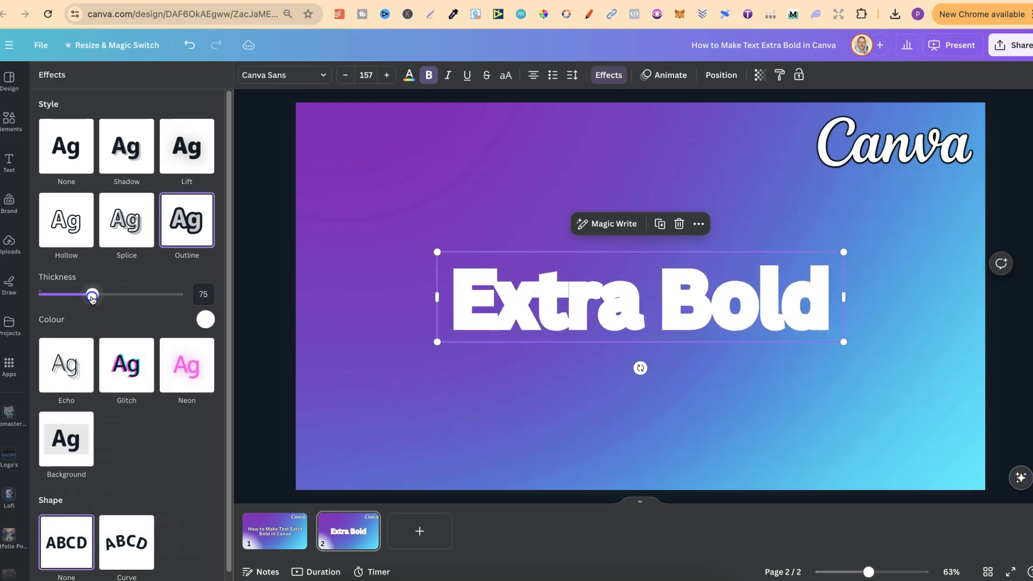
{"action": "left_click_drag", "start_coordinate": [92, 294], "coordinate": [123, 295]}
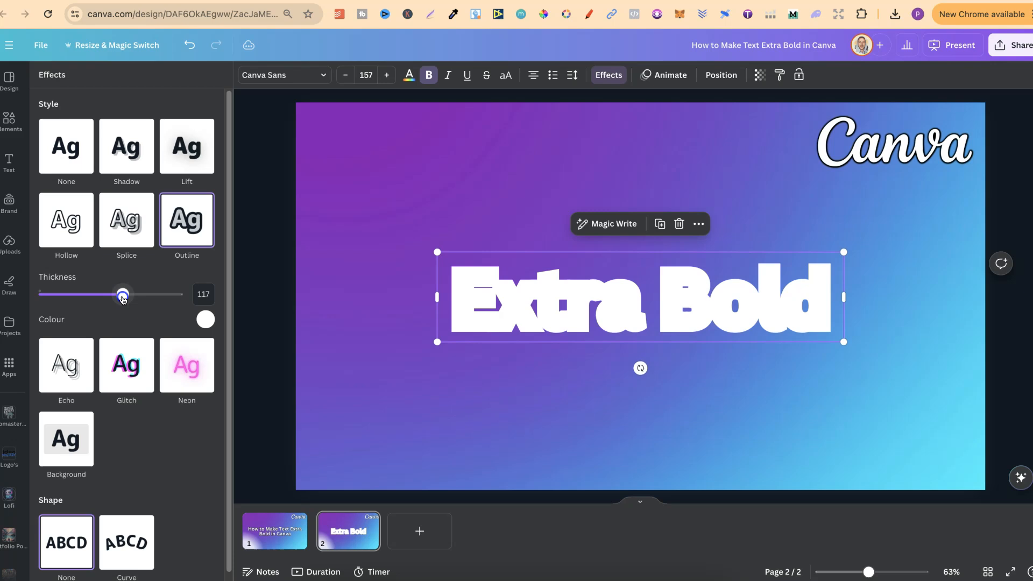
{"action": "left_click_drag", "start_coordinate": [122, 294], "coordinate": [72, 294]}
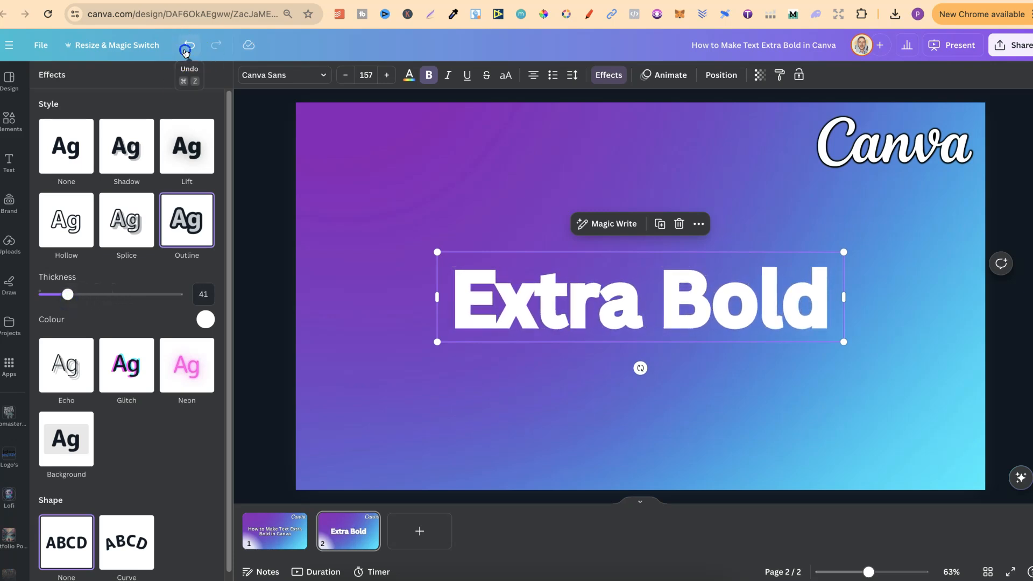
{"action": "left_click_drag", "start_coordinate": [68, 294], "coordinate": [74, 295]}
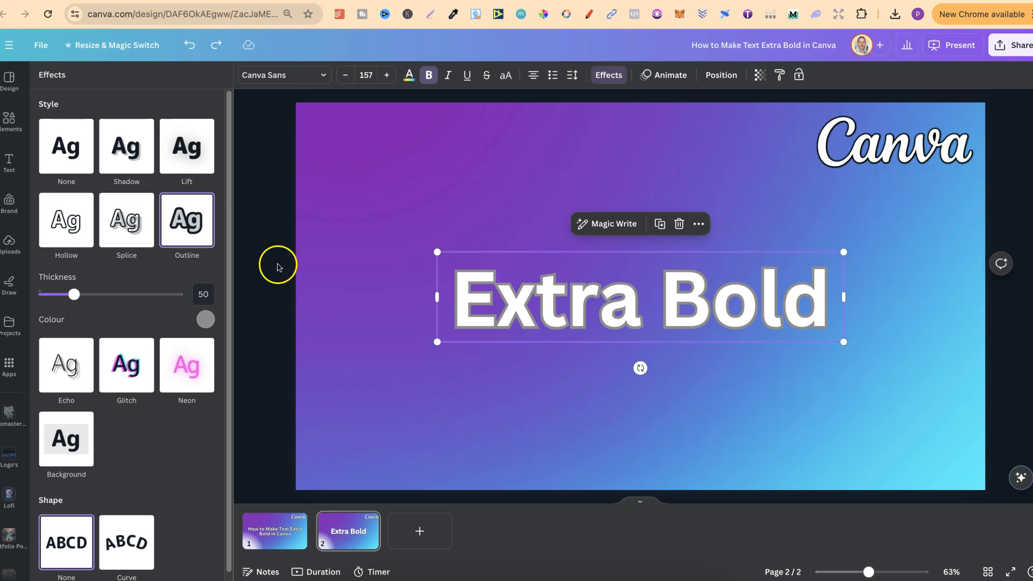
Duplicate 'Extra Bold' and give the copy a white Outline effect with adjusted thickness.
{"action": "left_click", "coordinate": [66, 145]}
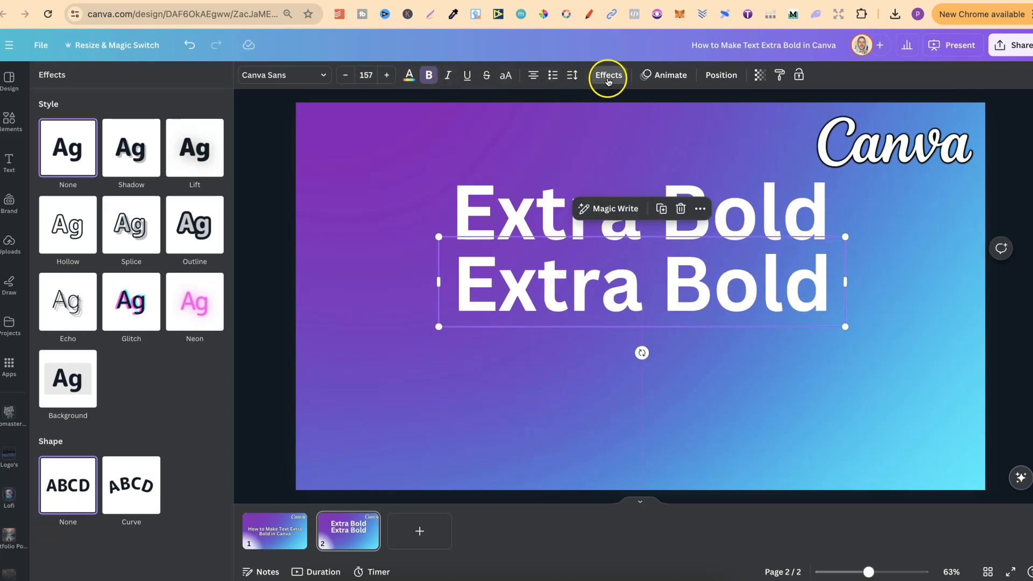
{"action": "left_click", "coordinate": [194, 225]}
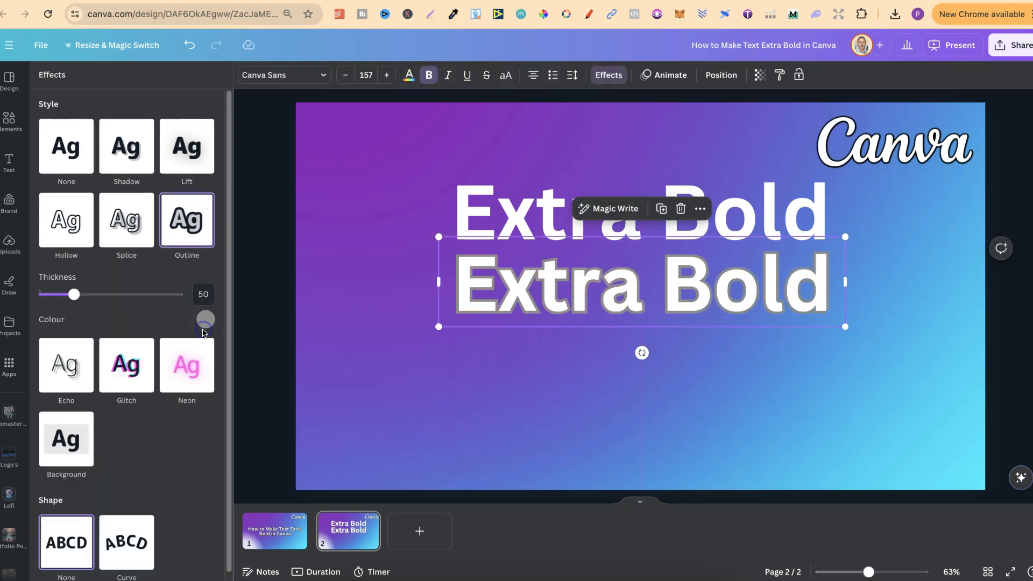
{"action": "left_click", "coordinate": [205, 320]}
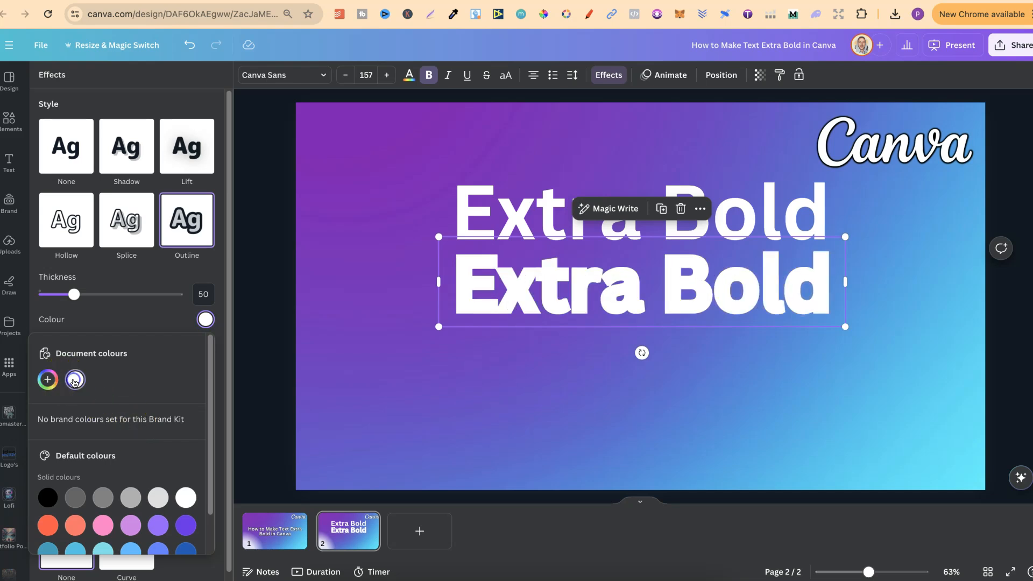
{"action": "left_click_drag", "start_coordinate": [74, 294], "coordinate": [82, 295]}
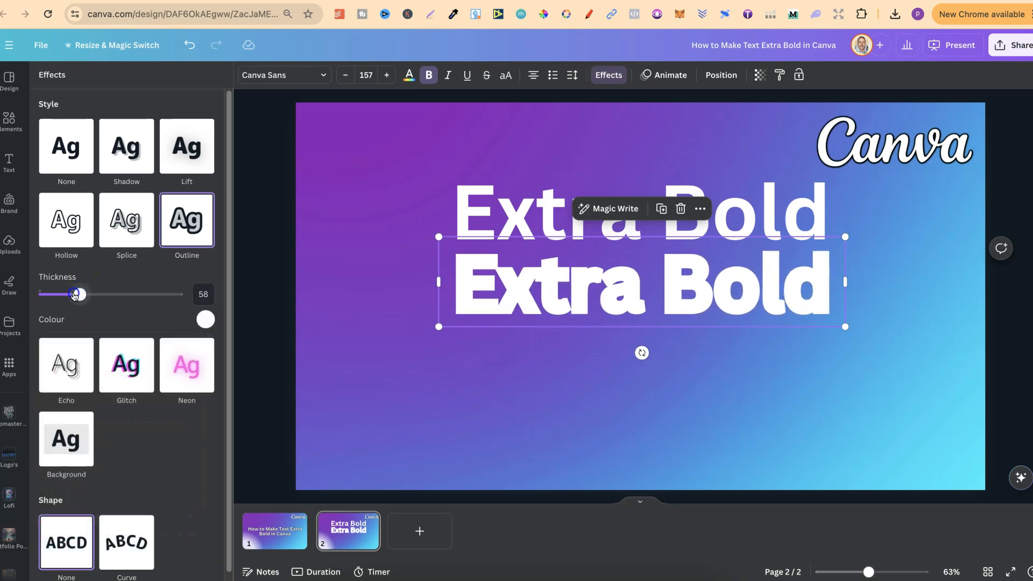
{"action": "left_click_drag", "start_coordinate": [81, 294], "coordinate": [59, 294]}
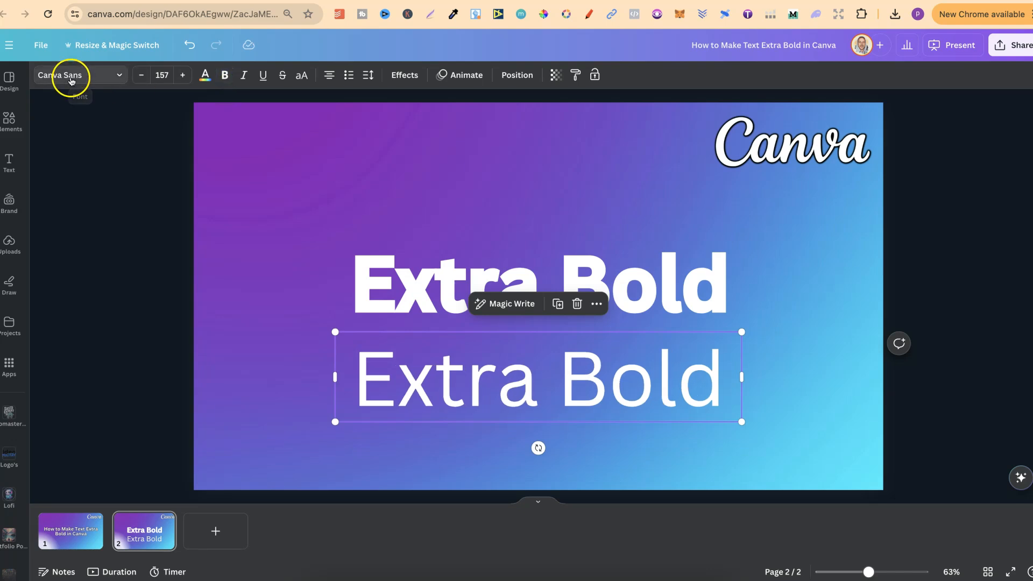
Search rounded fonts and set the lower 'Extra Bold' line to Para.
{"action": "left_click", "coordinate": [72, 76]}
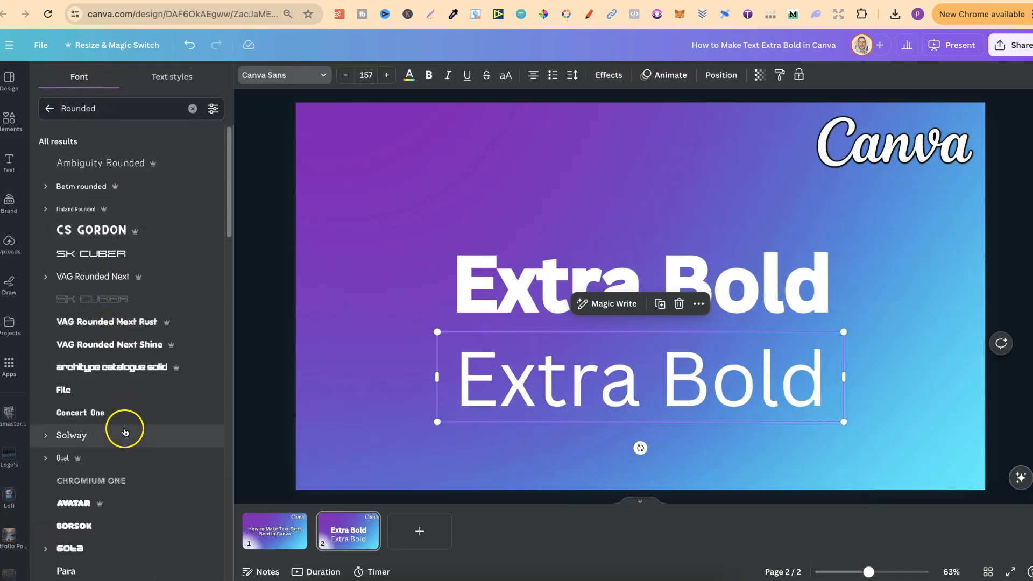
{"action": "scroll", "scroll_direction": "down", "scroll_amount": 3}
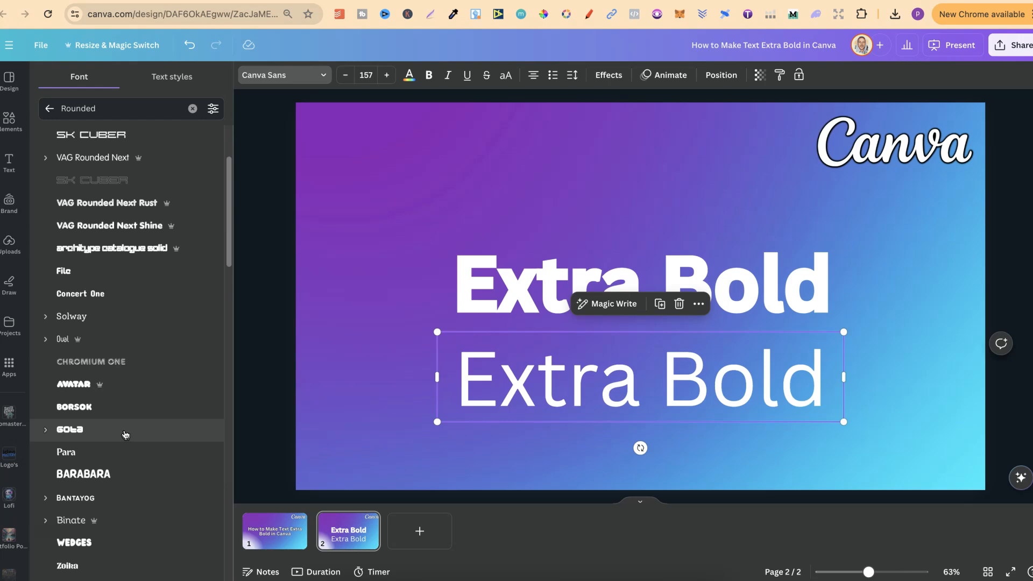
{"action": "left_click", "coordinate": [65, 452]}
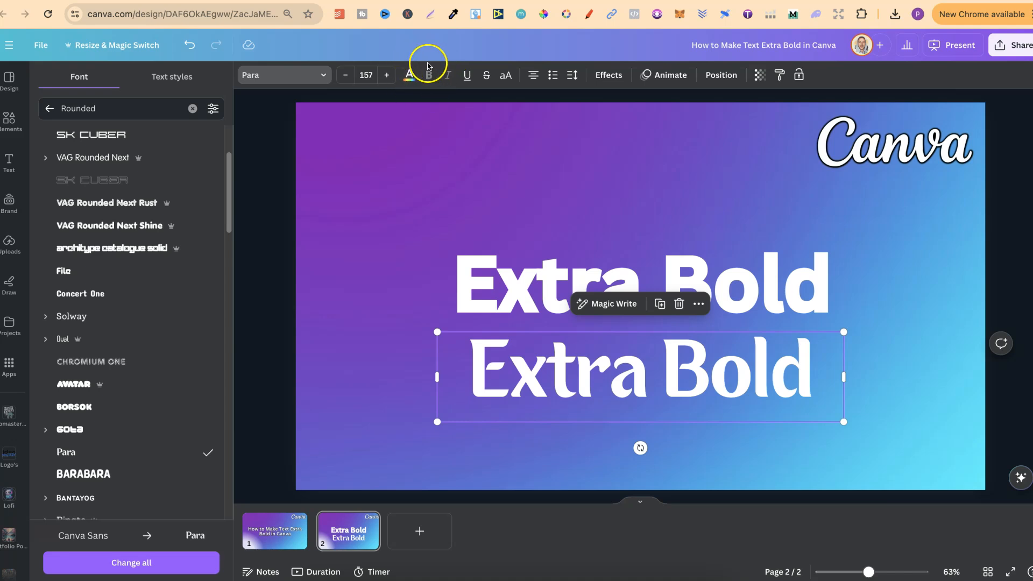
{"action": "mouse_move", "coordinate": [430, 75]}
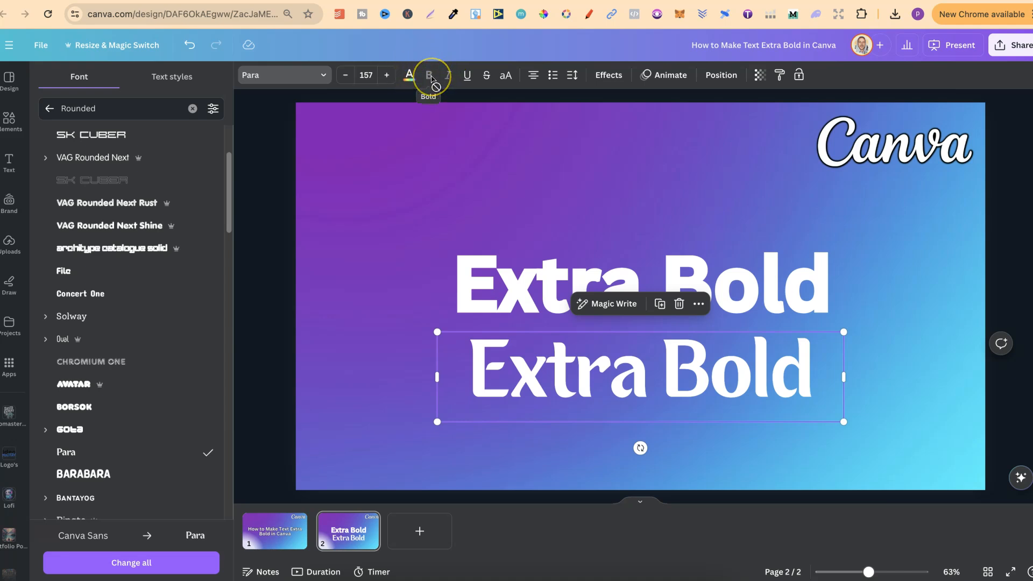
{"action": "mouse_move", "coordinate": [630, 59]}
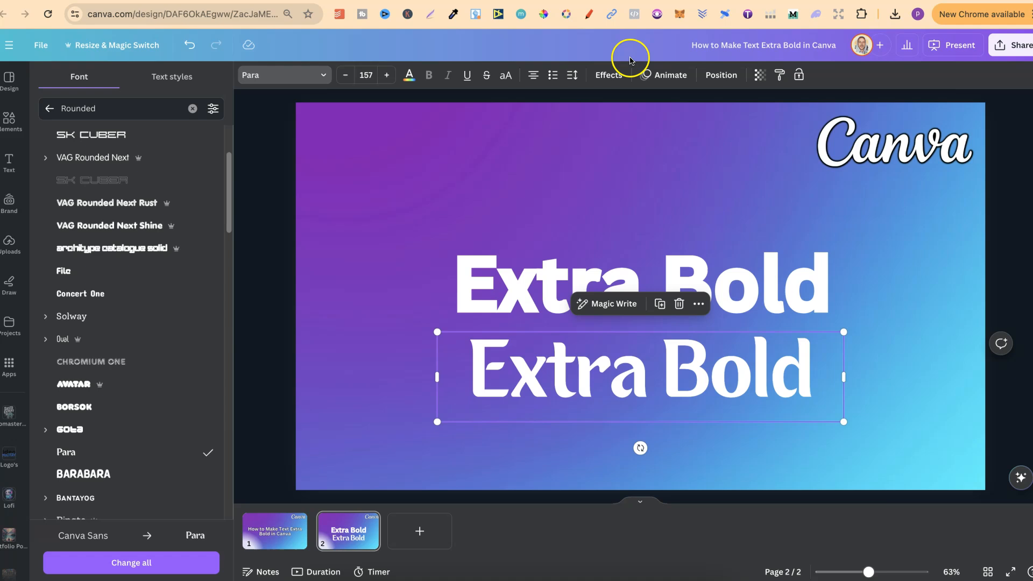
Add a thick white Outline effect to the Para-font 'Extra Bold' line.
{"action": "left_click", "coordinate": [609, 75]}
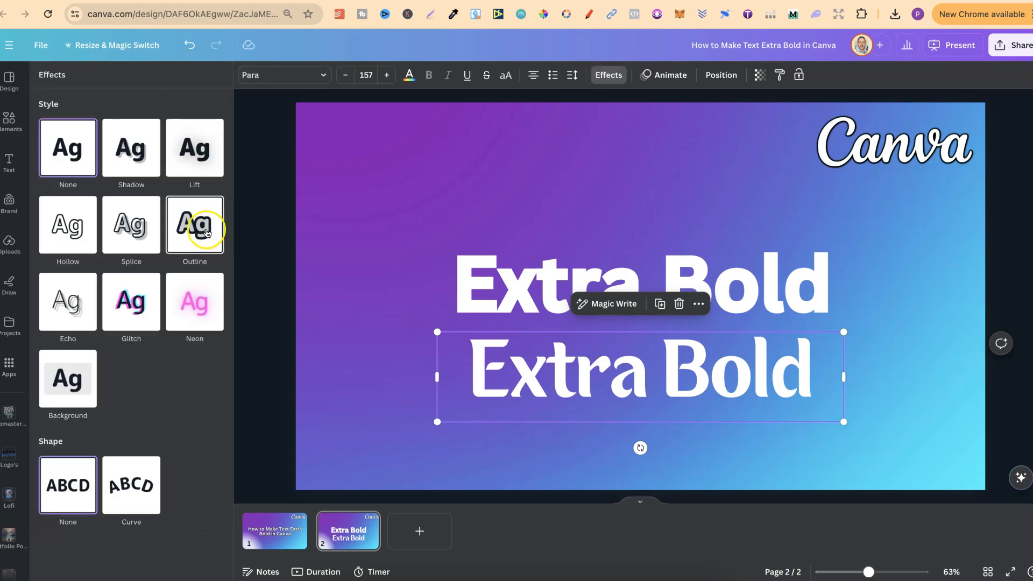
{"action": "left_click", "coordinate": [195, 225]}
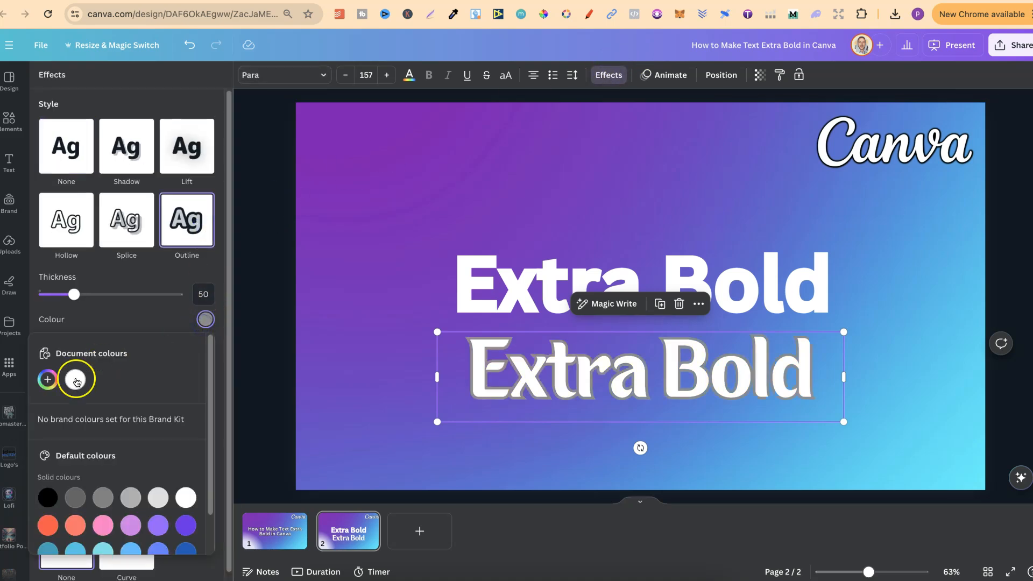
{"action": "left_click_drag", "start_coordinate": [73, 295], "coordinate": [102, 295]}
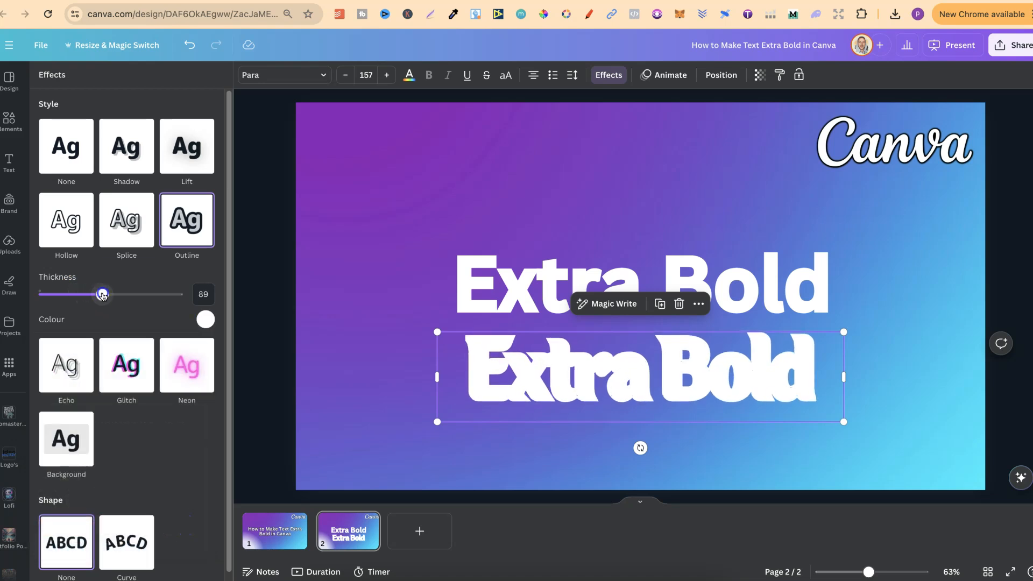
{"action": "left_click_drag", "start_coordinate": [101, 294], "coordinate": [74, 294]}
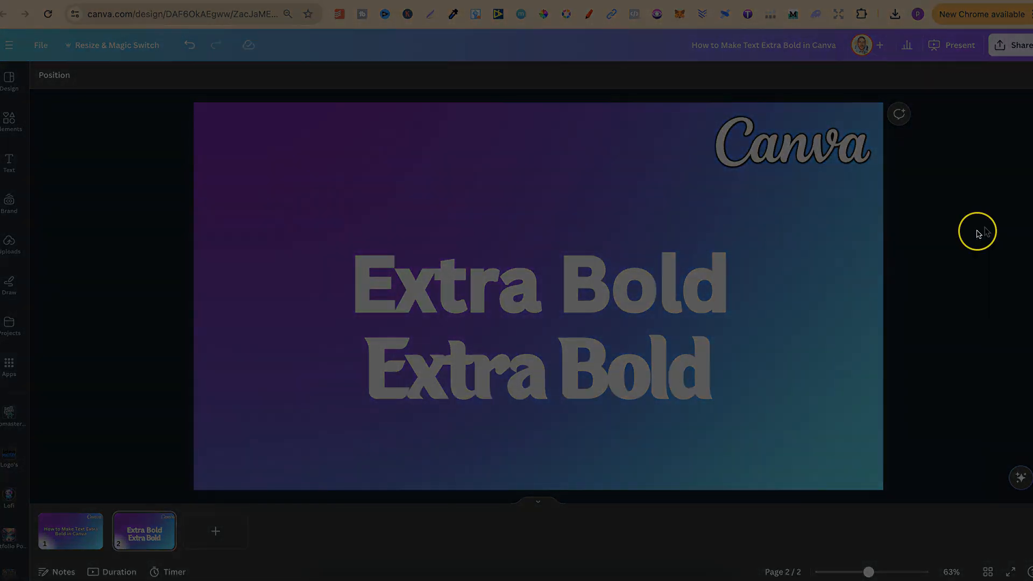
{"action": "mouse_move", "coordinate": [987, 231]}
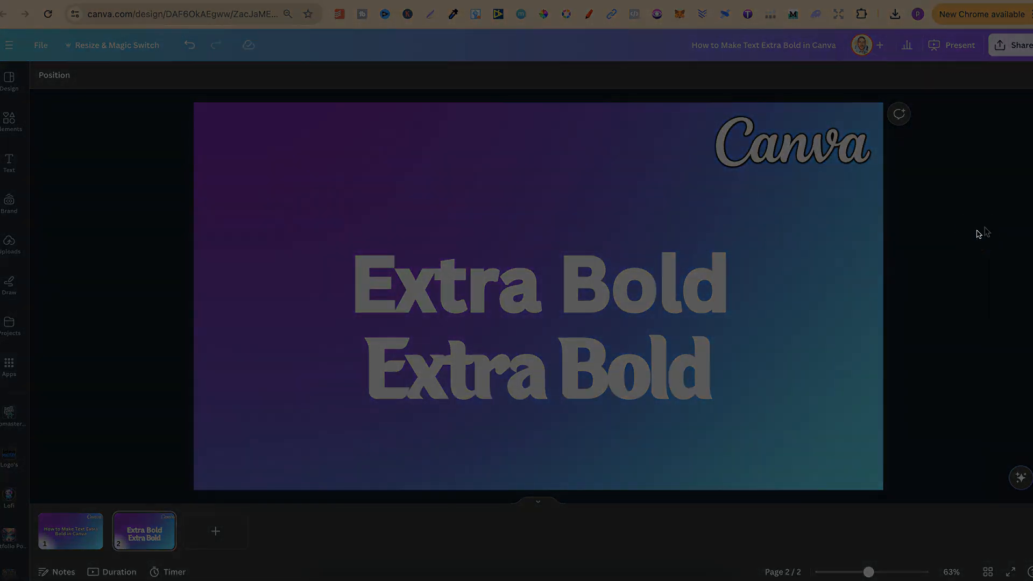